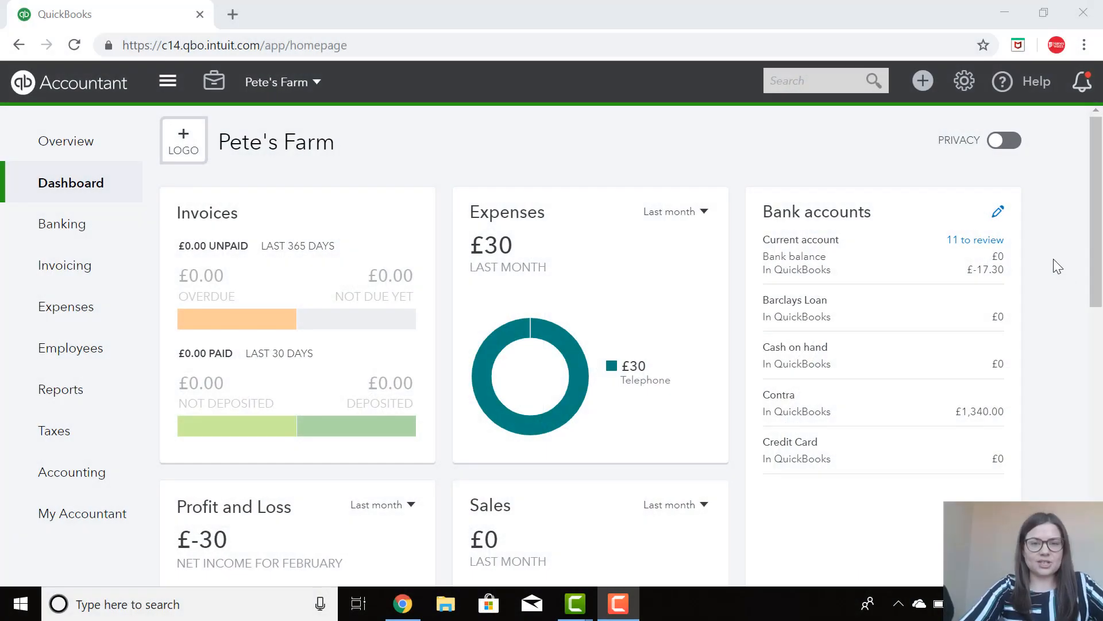
mouse_move(1069, 273)
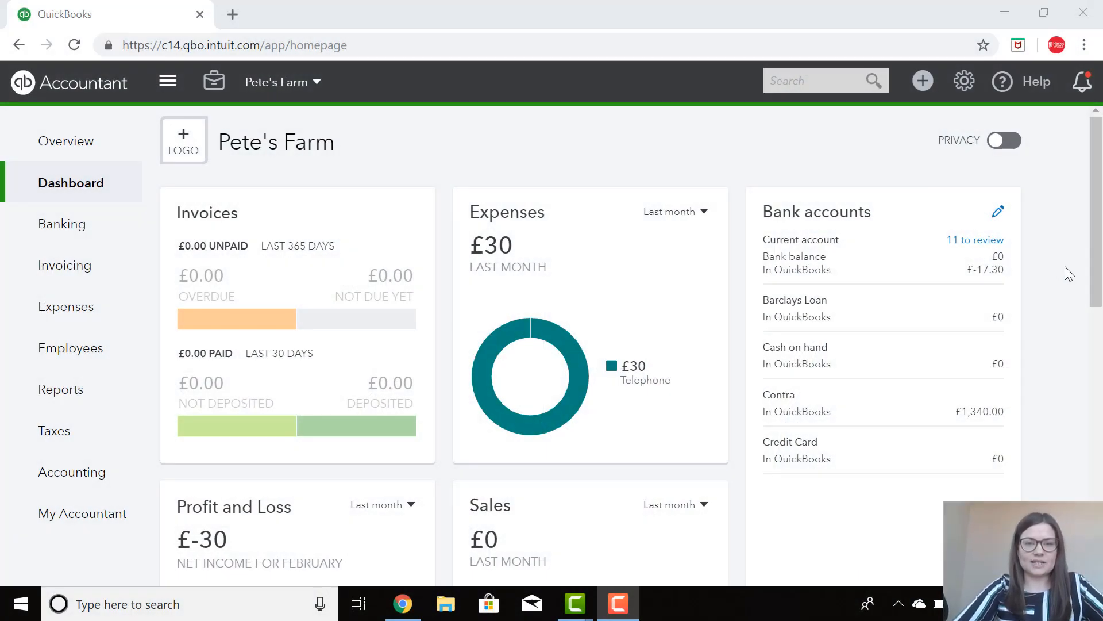
mouse_move(1055, 166)
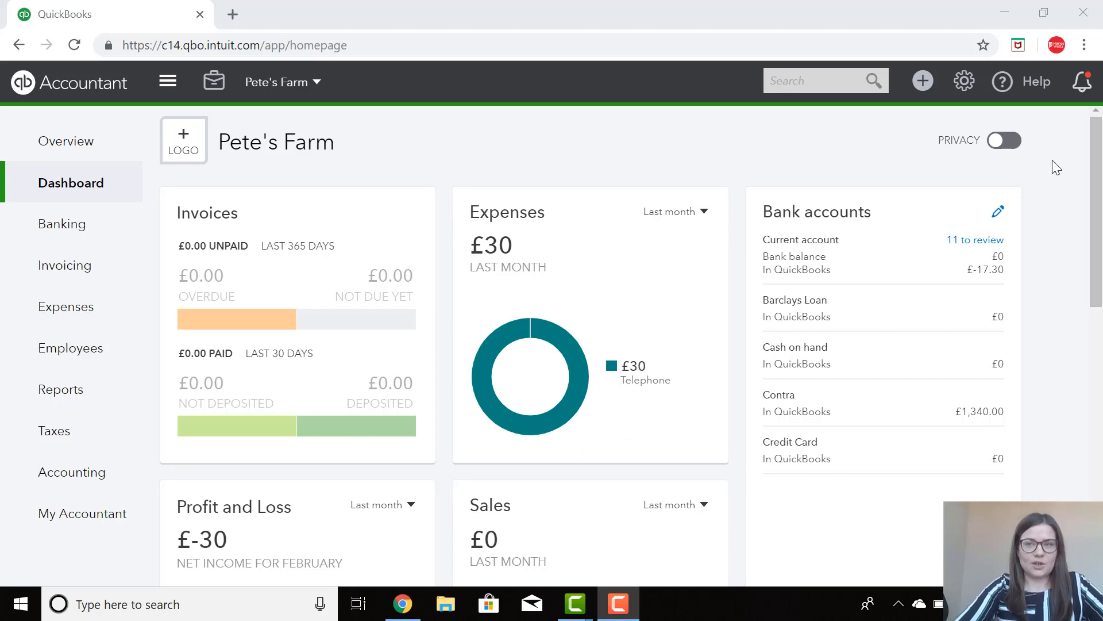
mouse_move(750, 150)
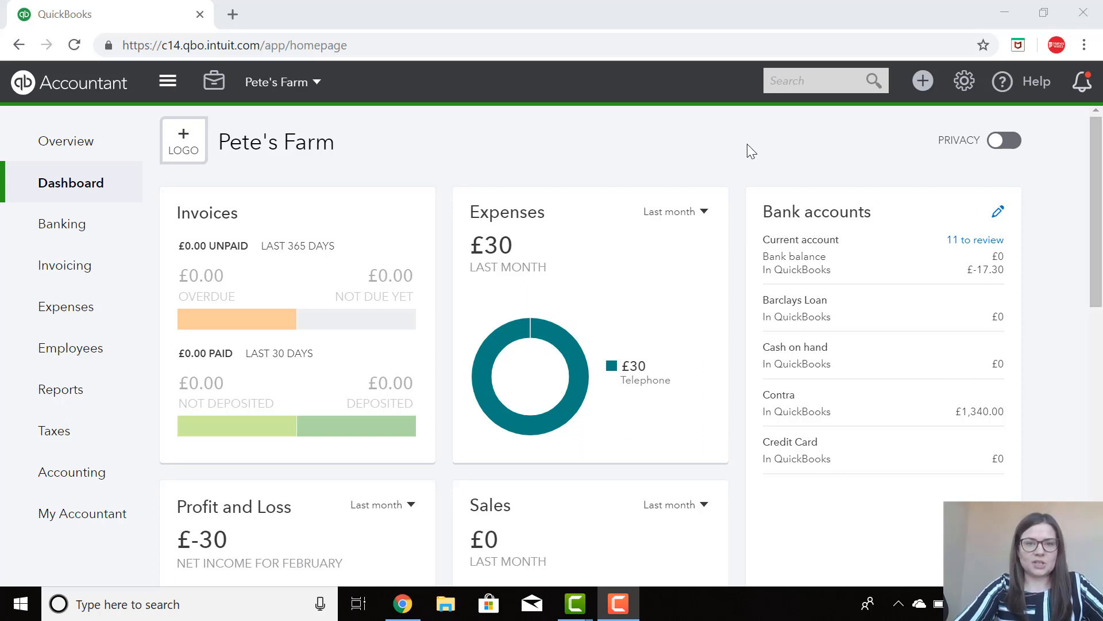
mouse_move(62, 224)
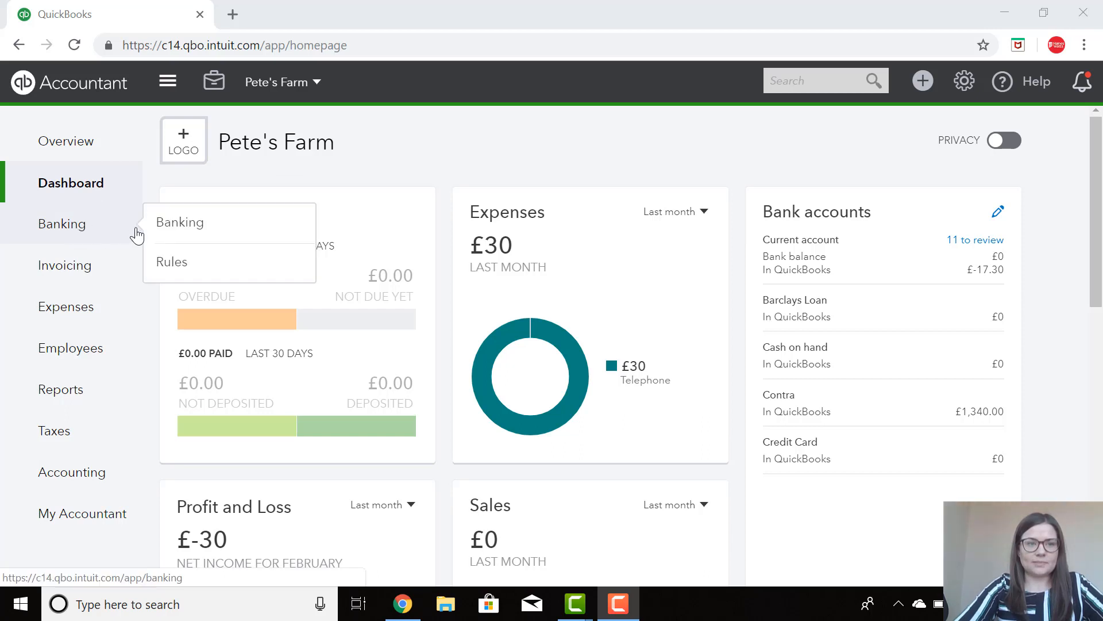
- Start splitting the £124.99 Maunders bank payment of 13/02/2019 from the Banking feed
left_click(180, 222)
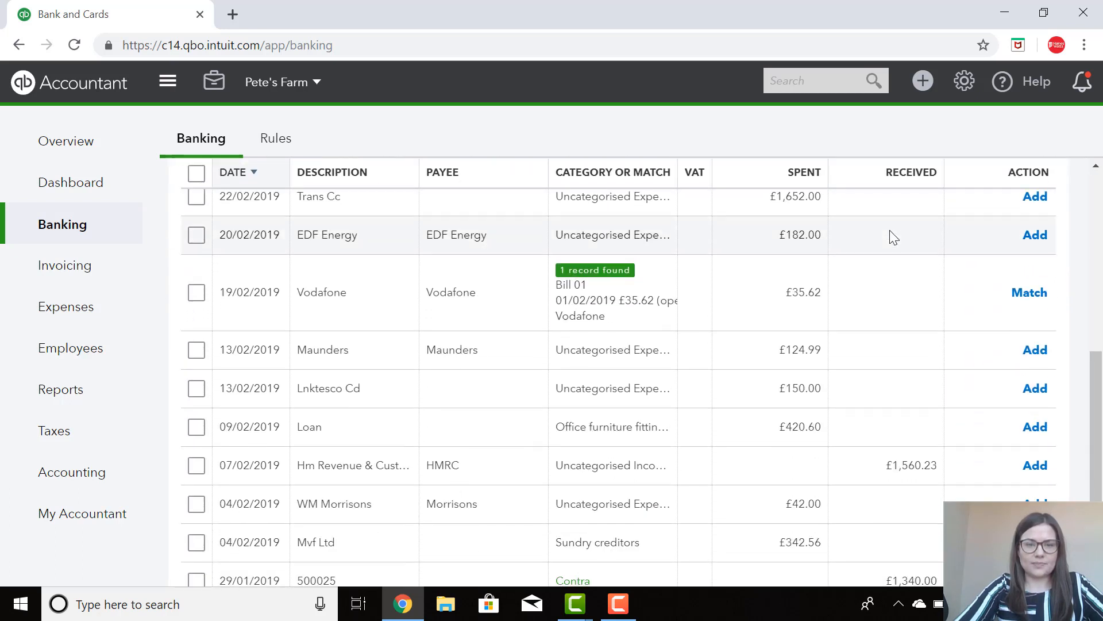
scroll("down", 3)
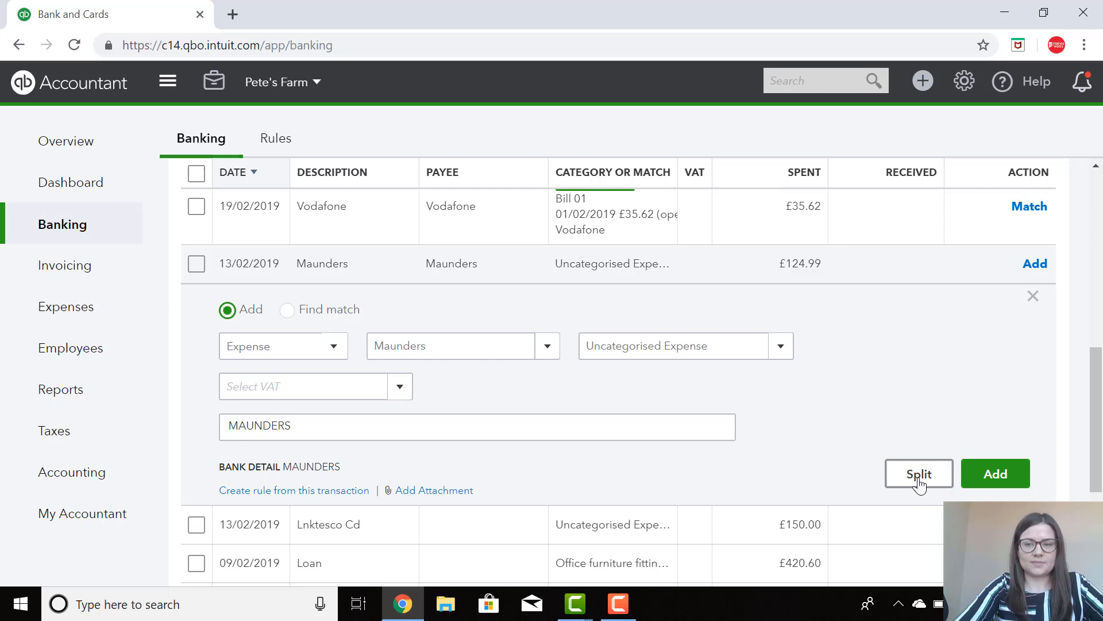
left_click(918, 473)
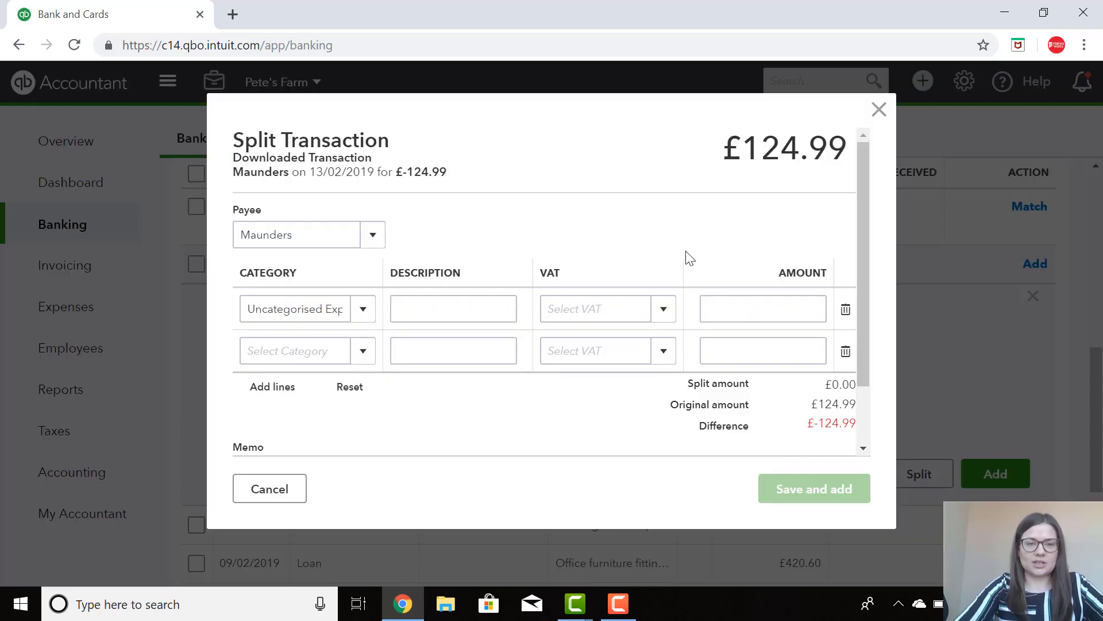
- Allocate line one: Repairs & Renewals, 'Fencing costs', 20.0% S purchases VAT, £97.00
left_click(453, 309)
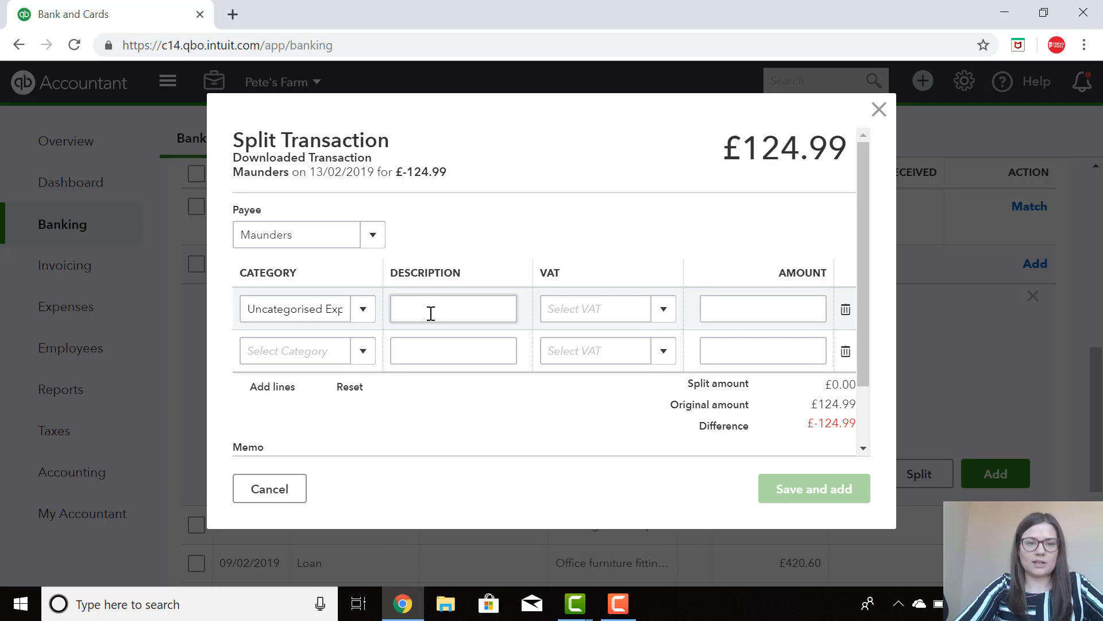
left_click(594, 308)
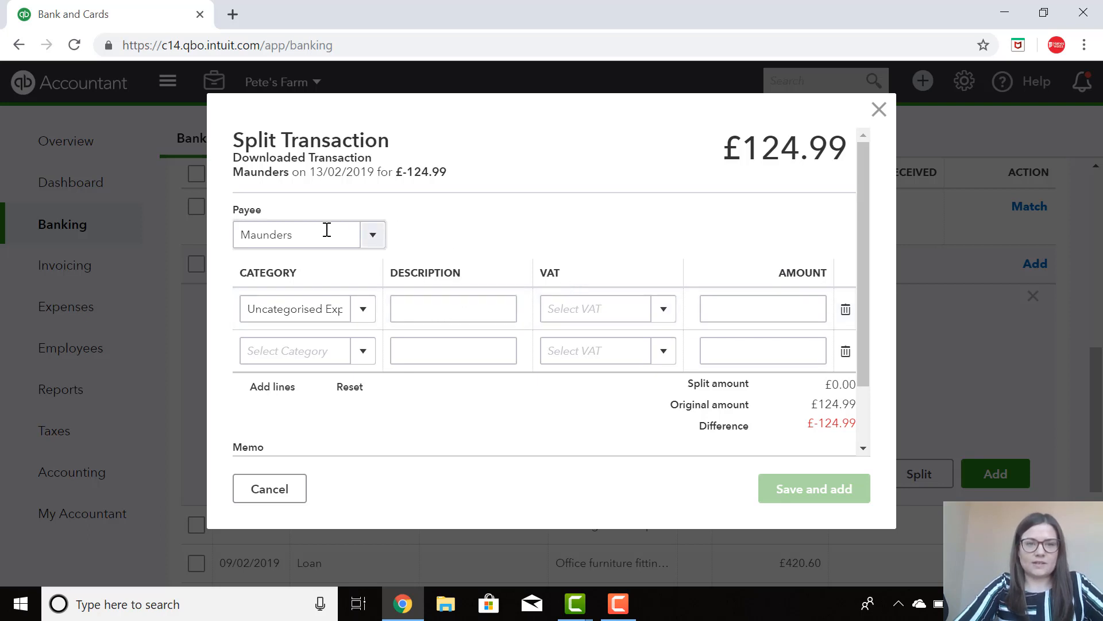
mouse_move(387, 282)
type("F")
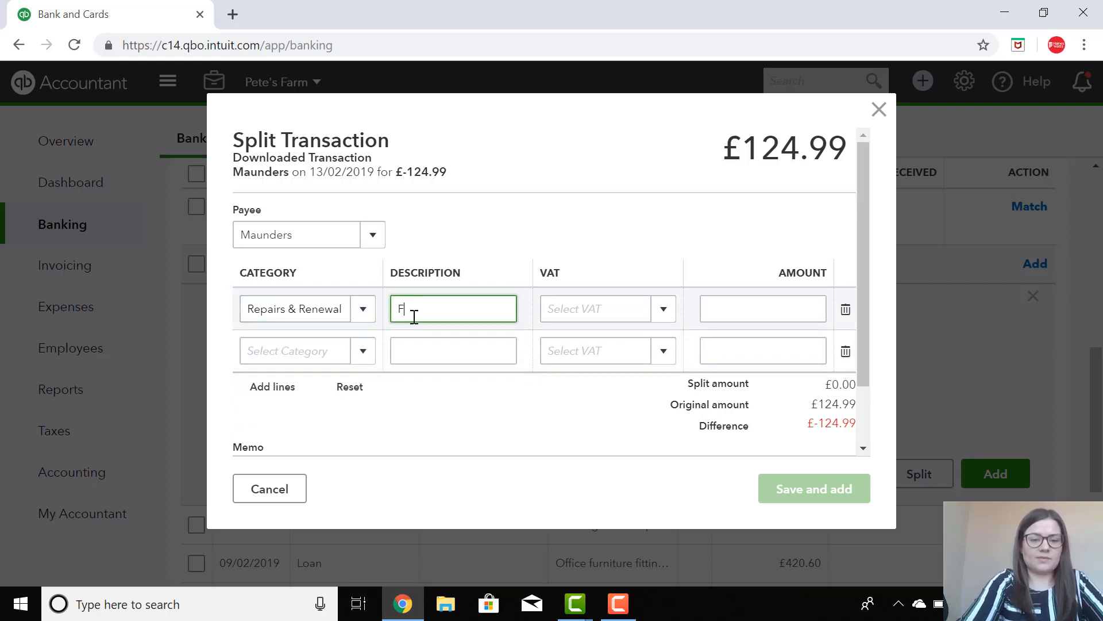
type("encing c")
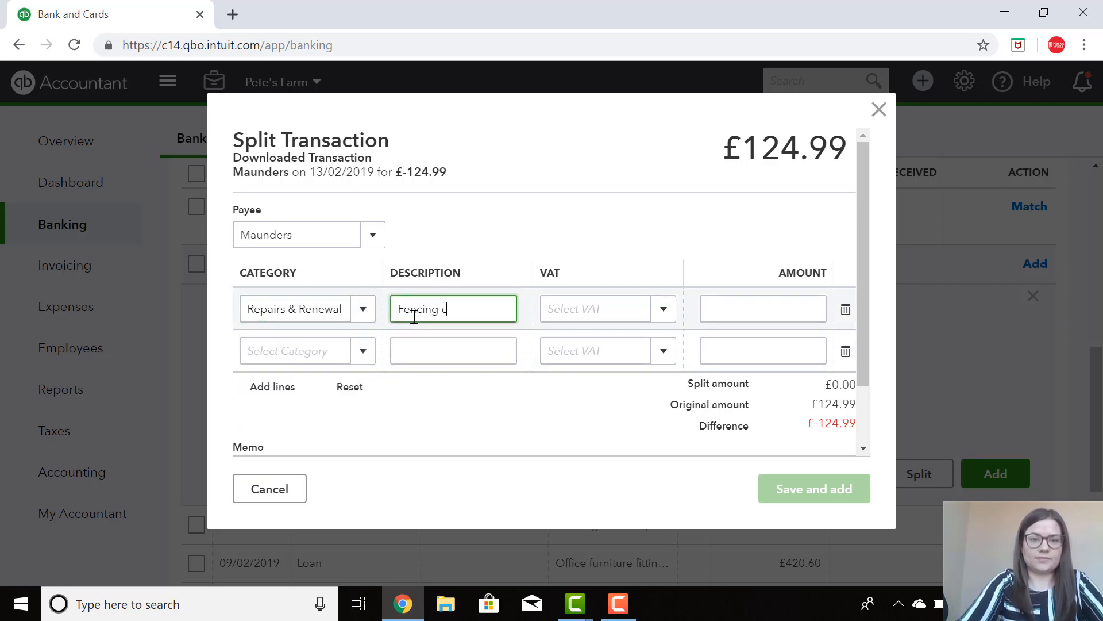
type("osts")
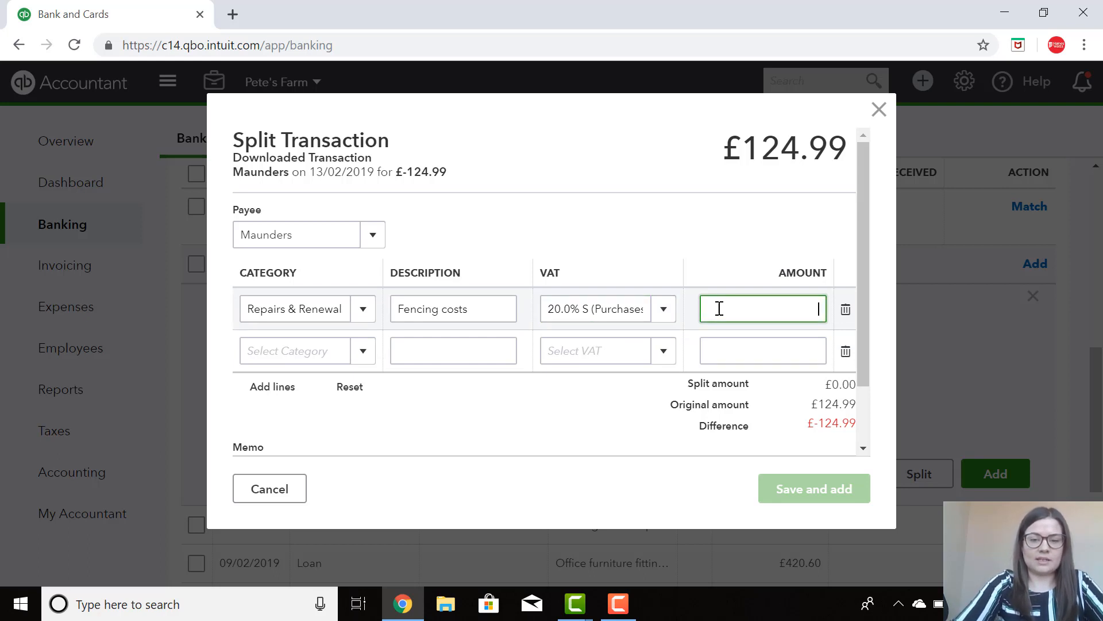
type("97.00")
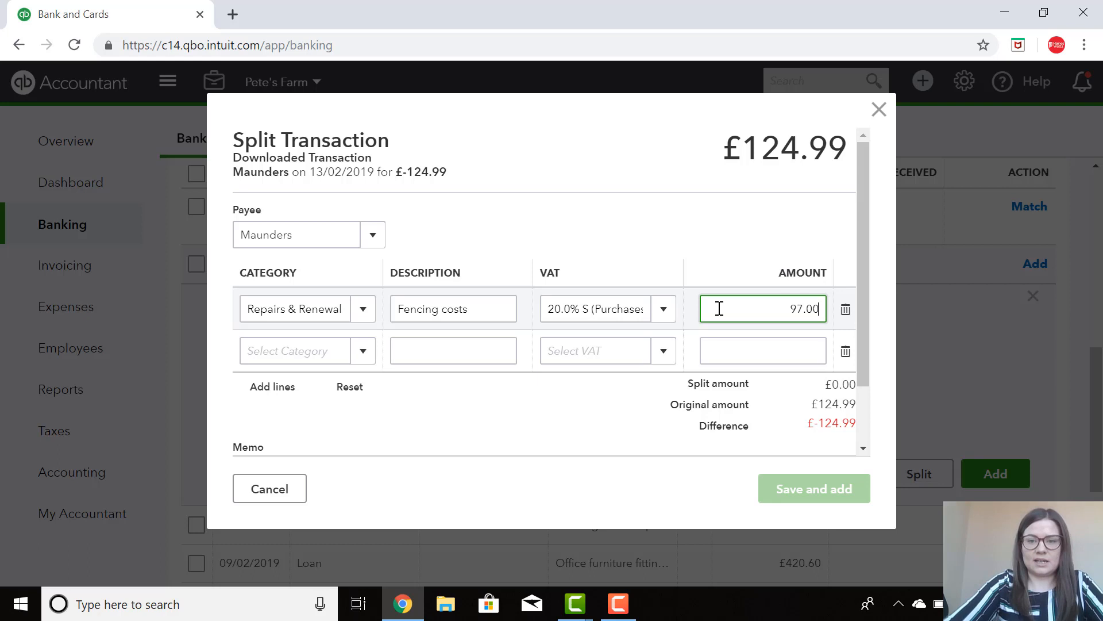
left_click(299, 350)
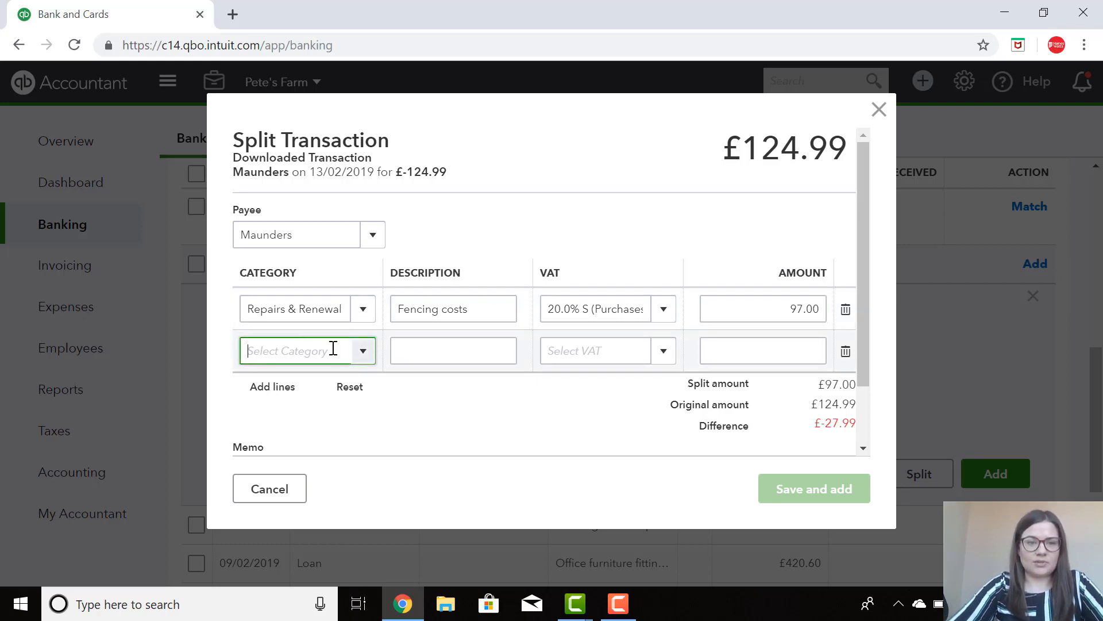
- Allocate line two: Feedstuffs, 'Dog feed', 0.0% Z purchases VAT, £27.99, balancing to £0.00
type("Feedstuffs")
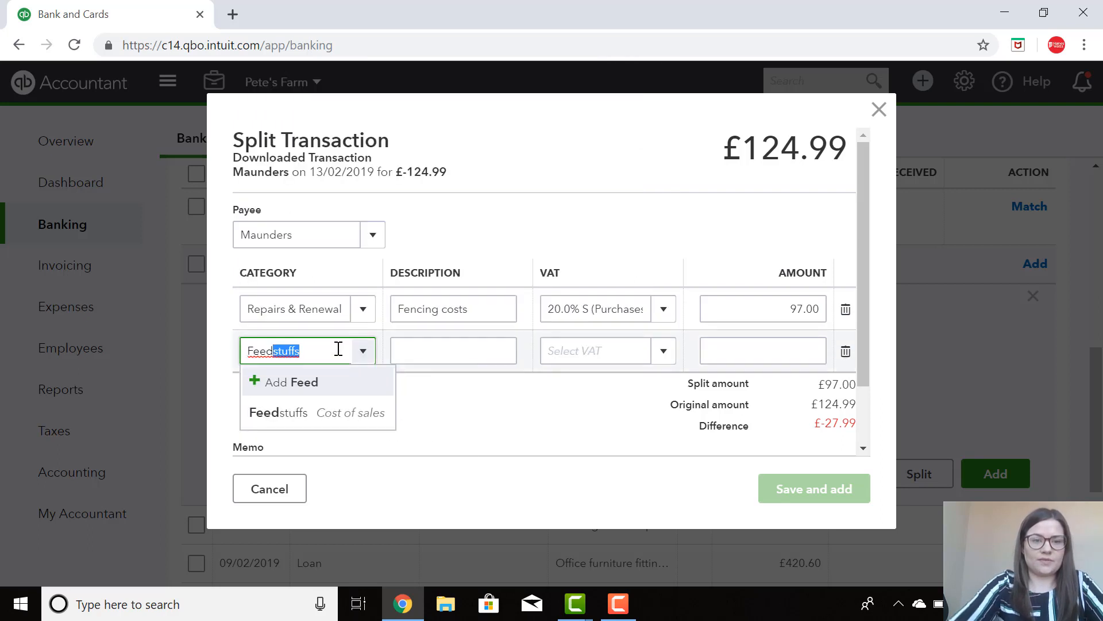
left_click(278, 413)
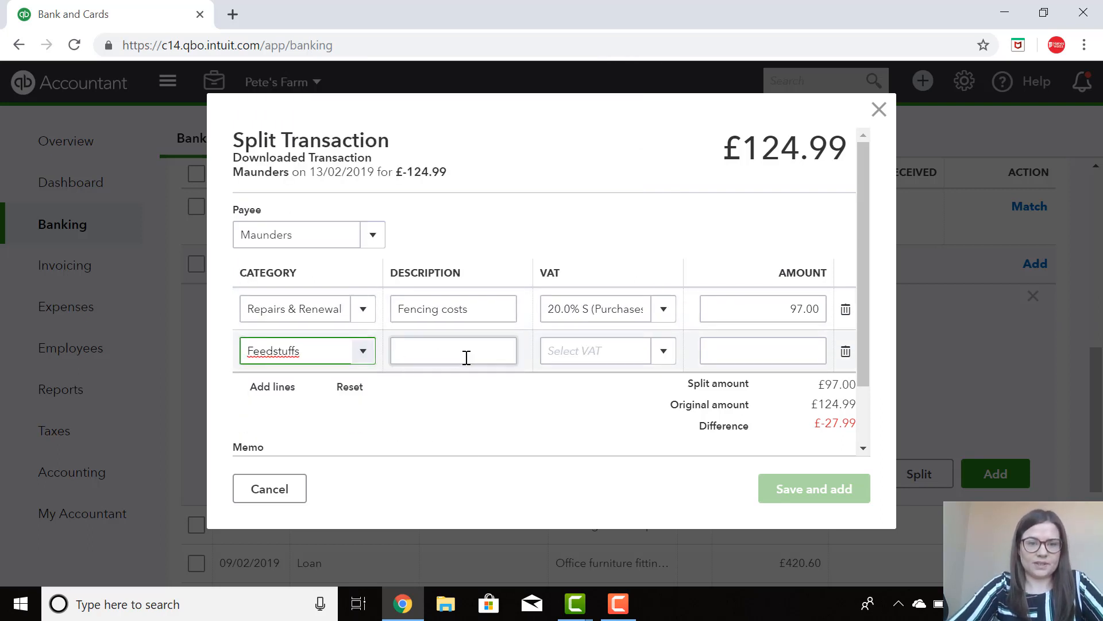
type("Dog feed")
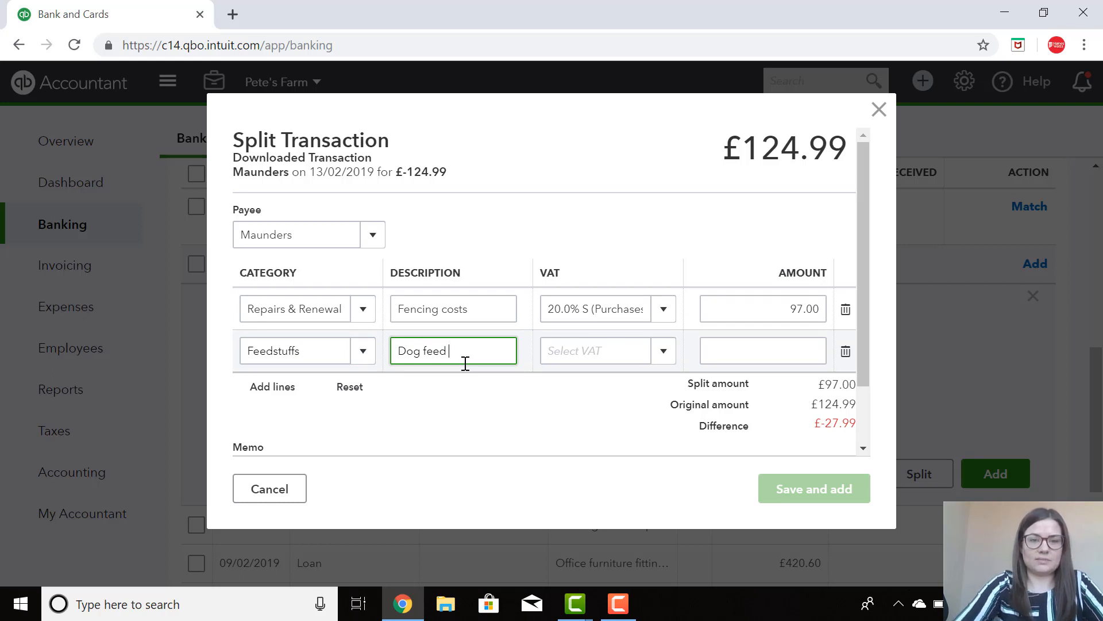
type("z")
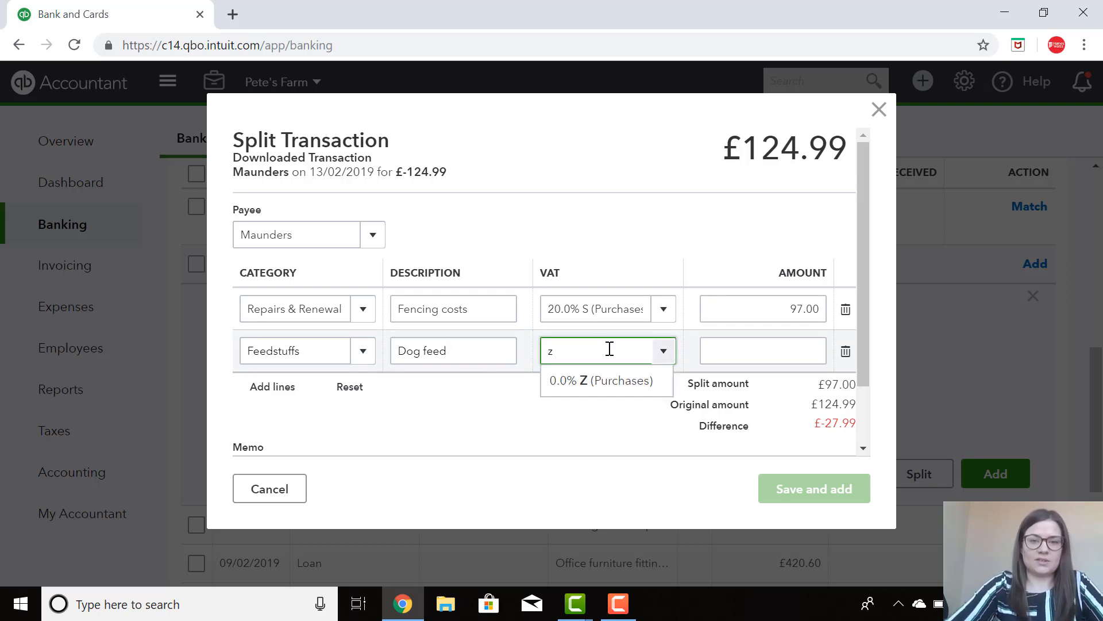
left_click(601, 381)
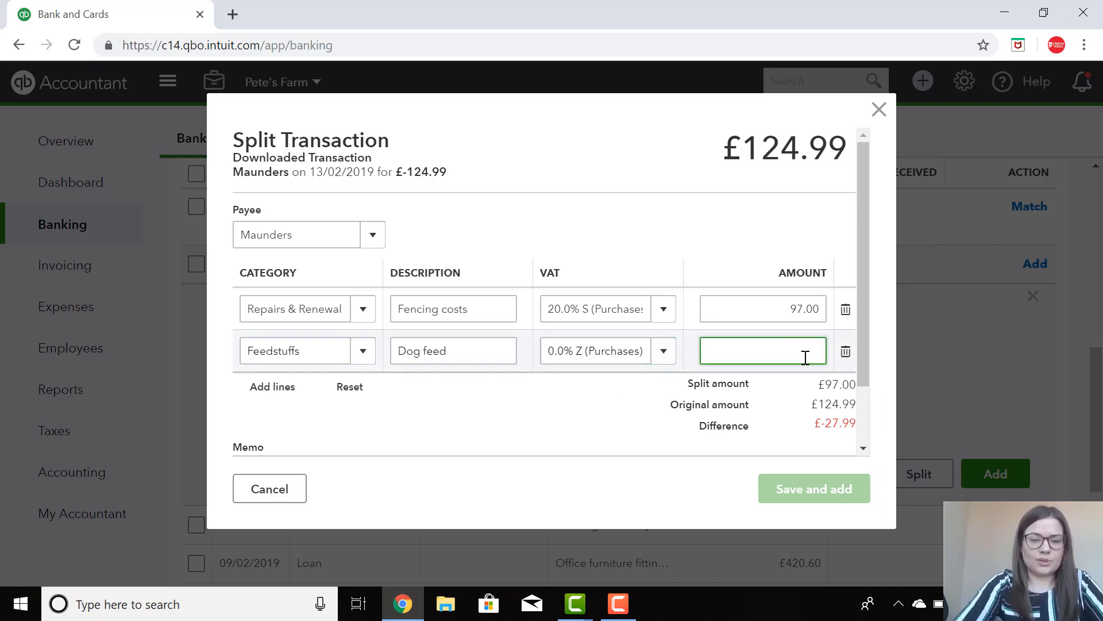
type("27.99")
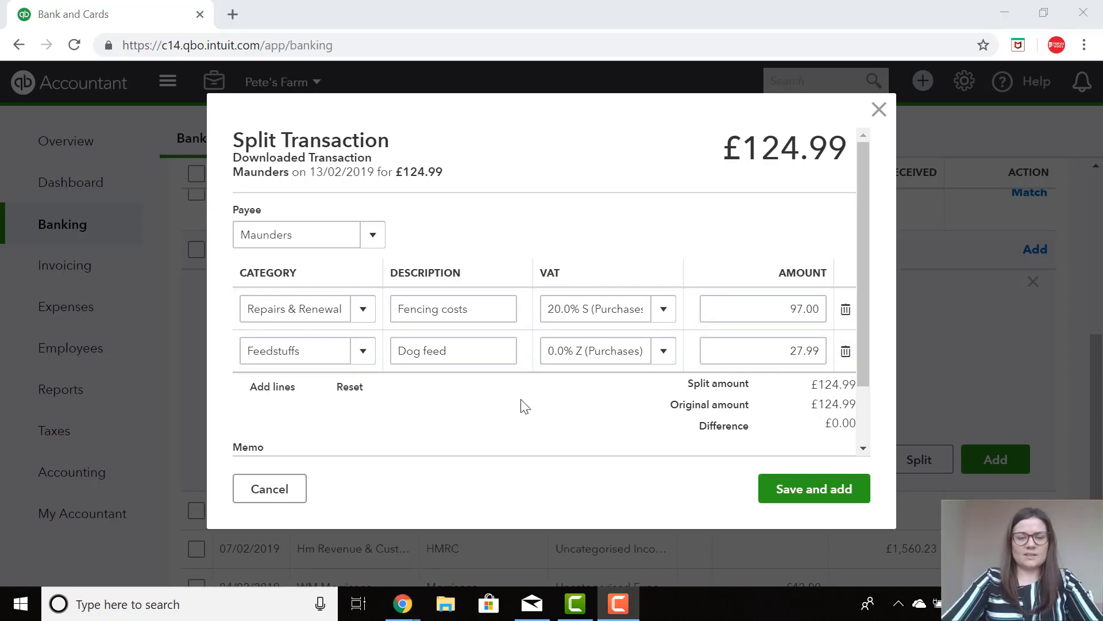
mouse_move(516, 405)
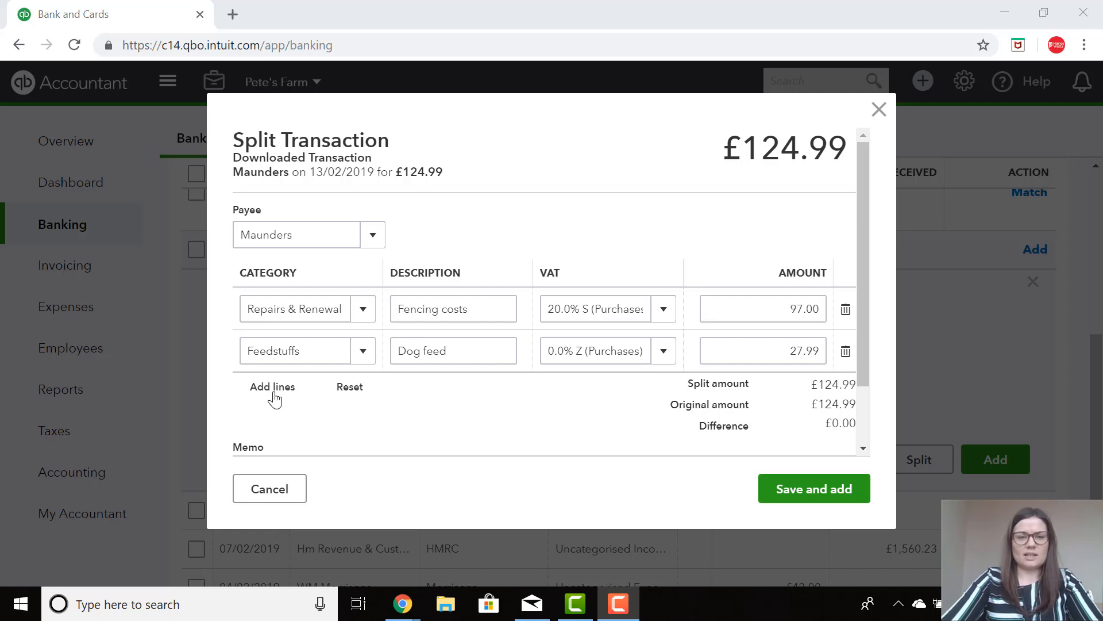
- Add extra blank split lines and move down to the MAUNDERS memo and Save and add
left_click(273, 387)
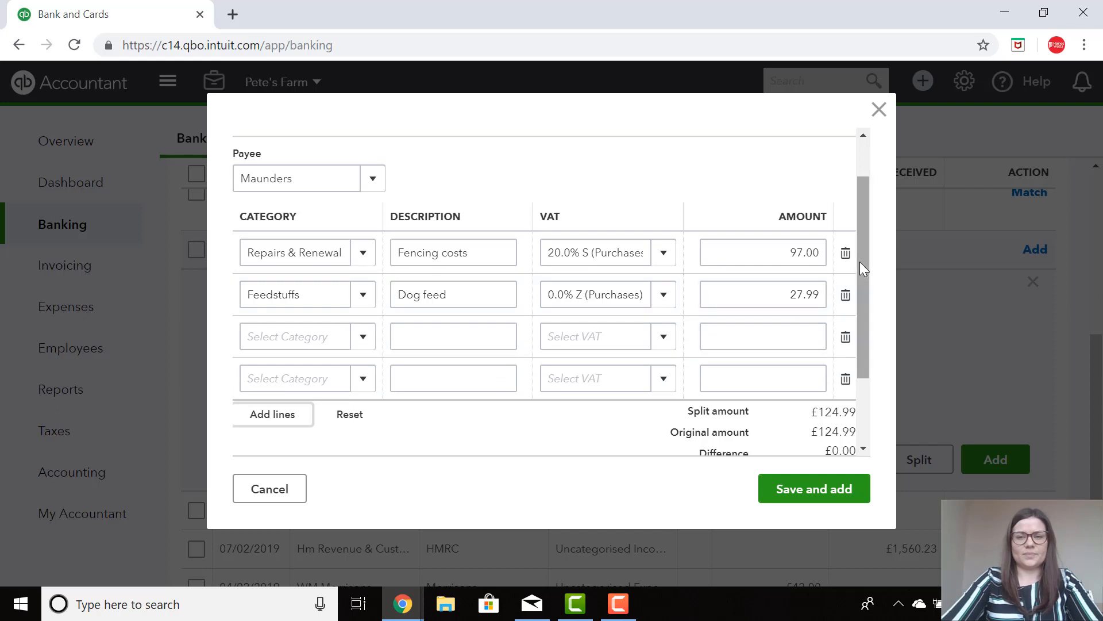
scroll("down", 3)
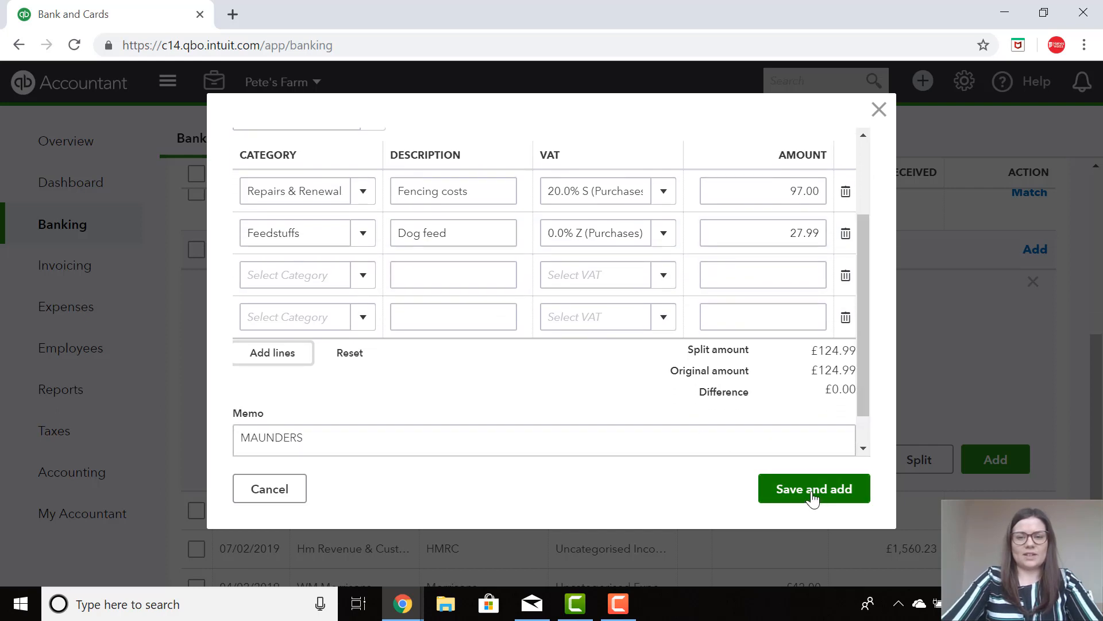
- Save and add the split Maunders transaction, clearing it from the bank feed
left_click(814, 489)
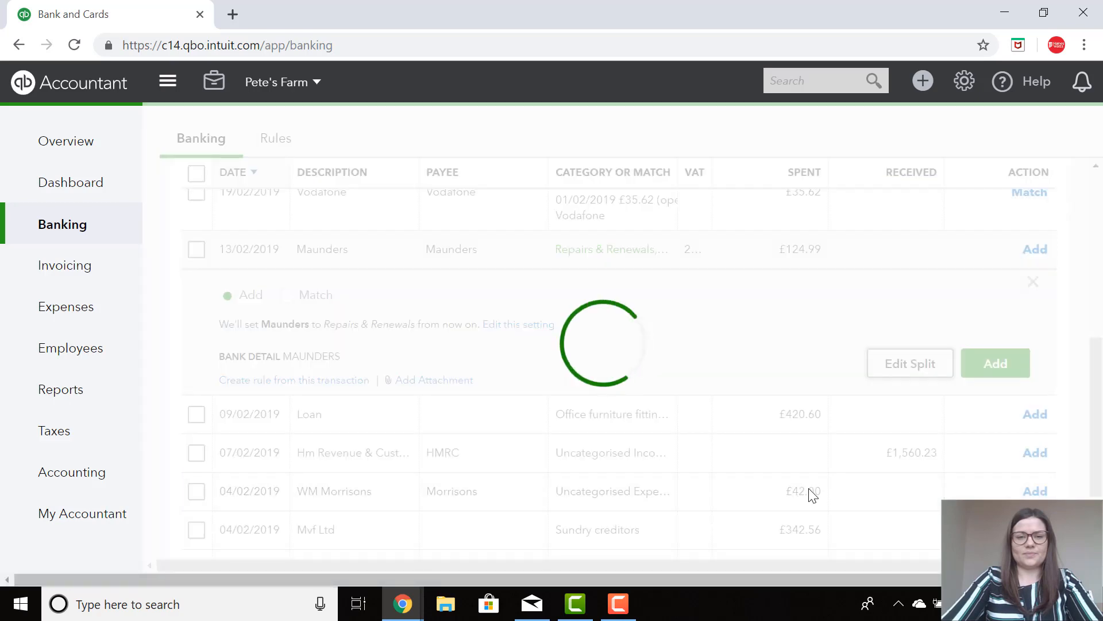
left_click(995, 363)
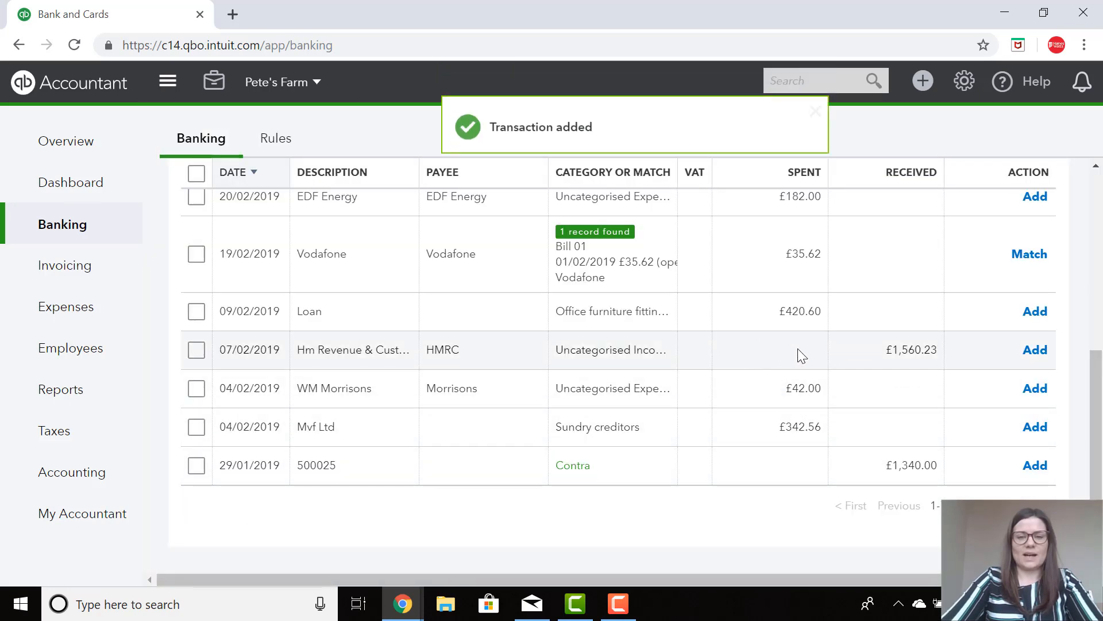